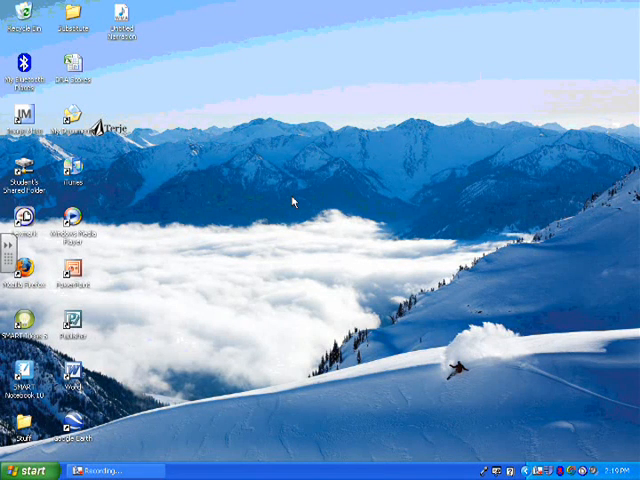
mouse_move(297, 223)
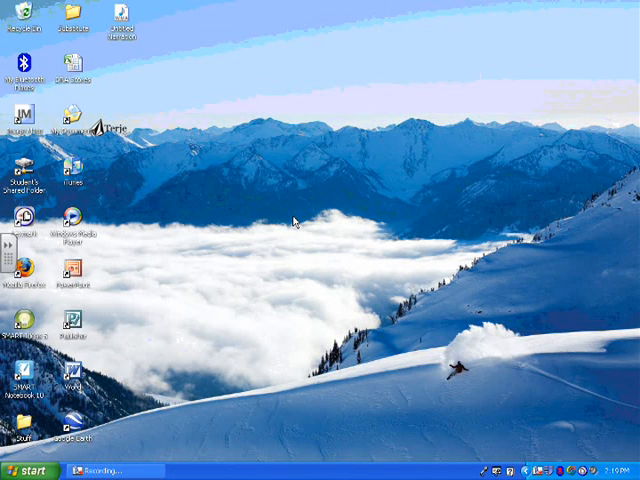
mouse_move(245, 247)
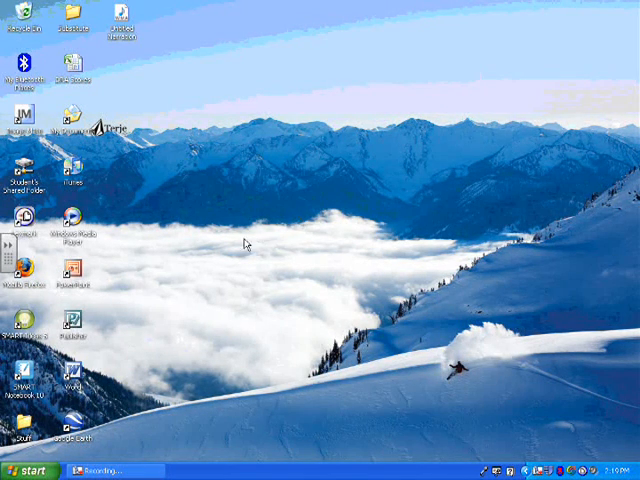
mouse_move(86, 292)
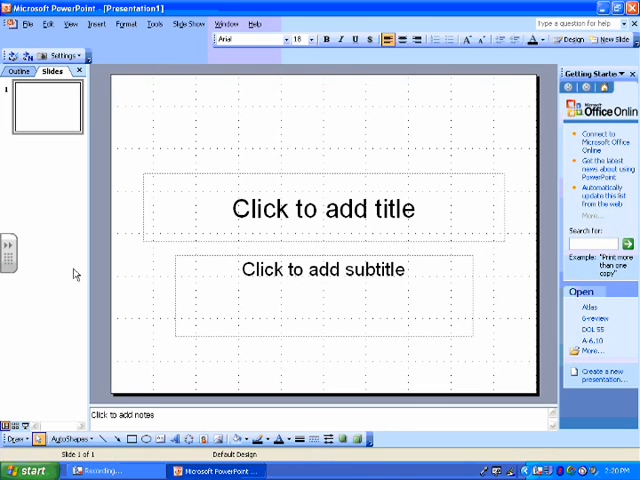
mouse_move(113, 178)
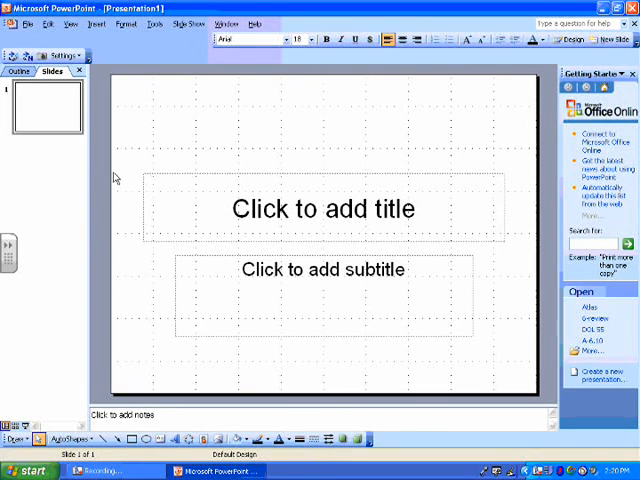
mouse_move(175, 152)
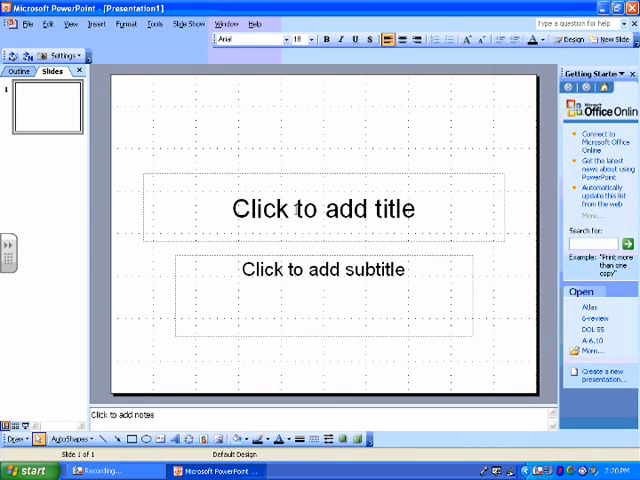
Step: Type 'Motorcycles' into the title placeholder
click(320, 209)
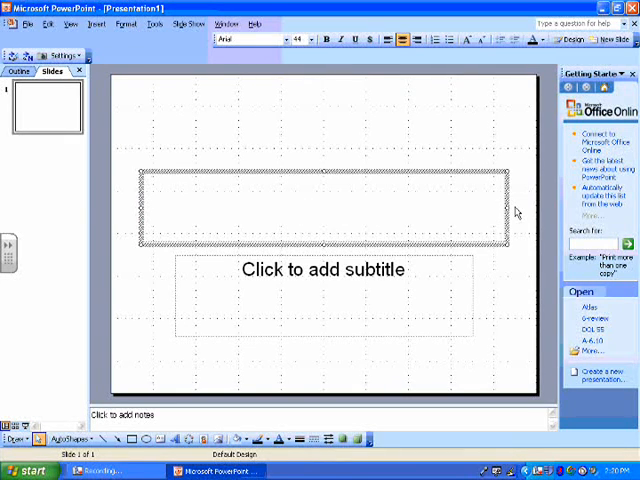
click(245, 40)
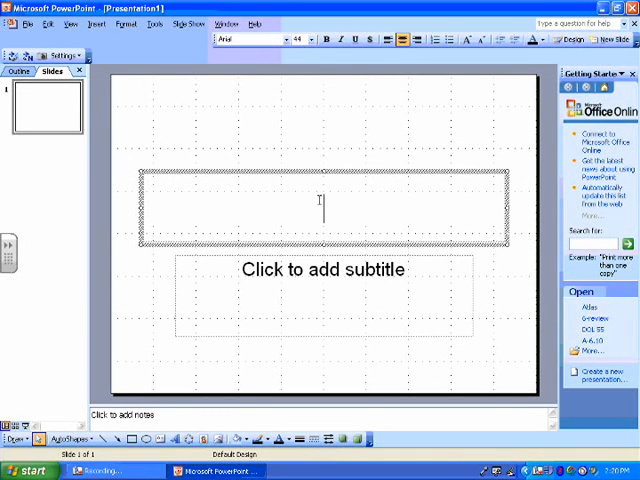
text(Mot)
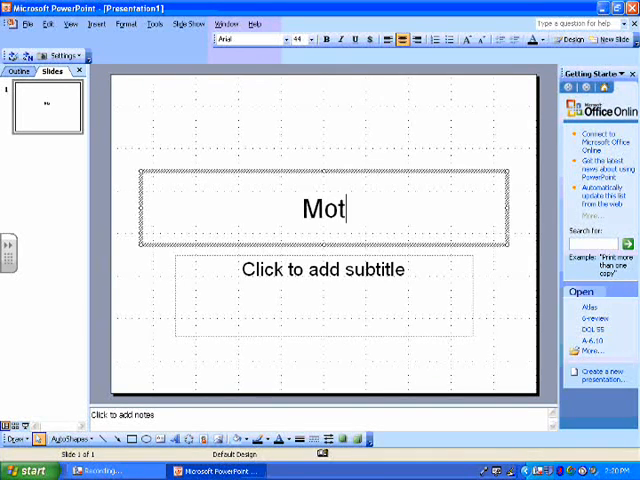
text(orcyc)
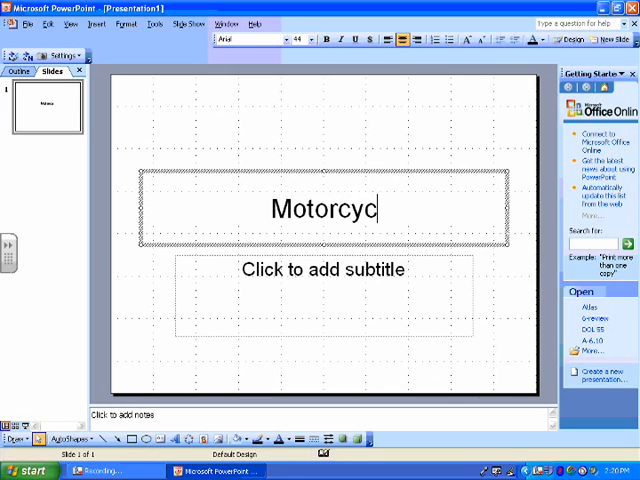
text(le)
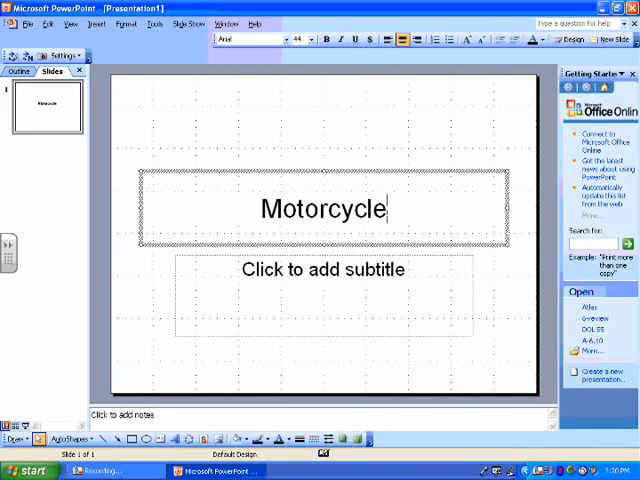
text(s)
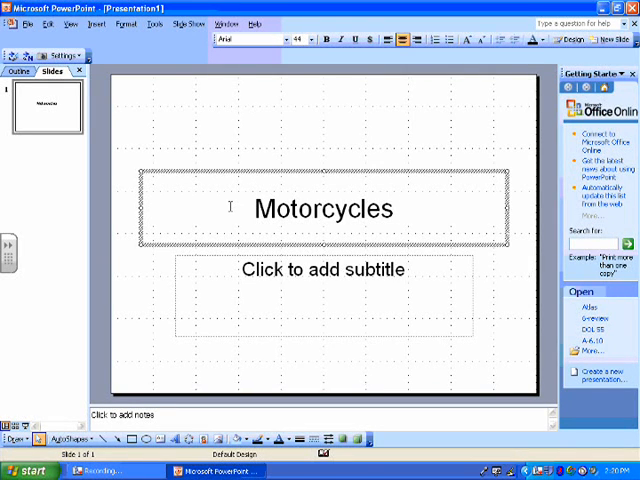
Step: Format the word 'Motorcycles' in the BONES font at size 80
double_click(320, 209)
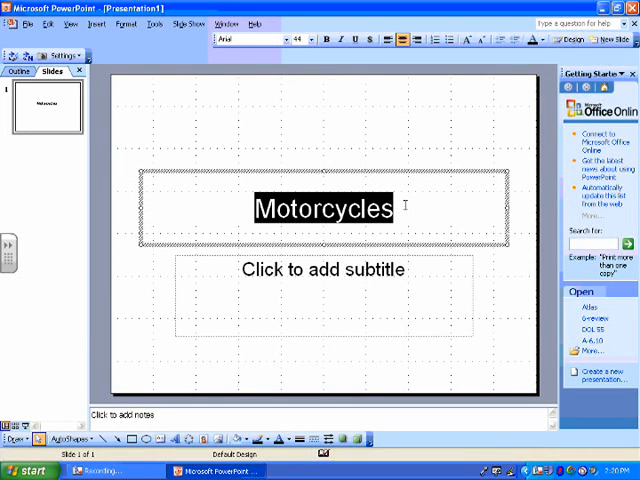
mouse_move(240, 40)
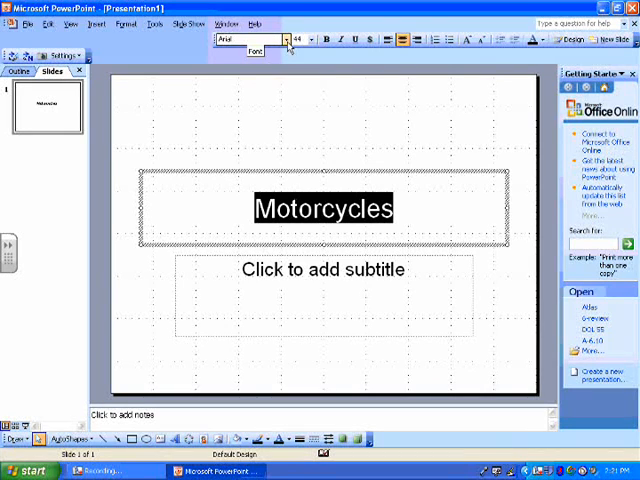
click(289, 40)
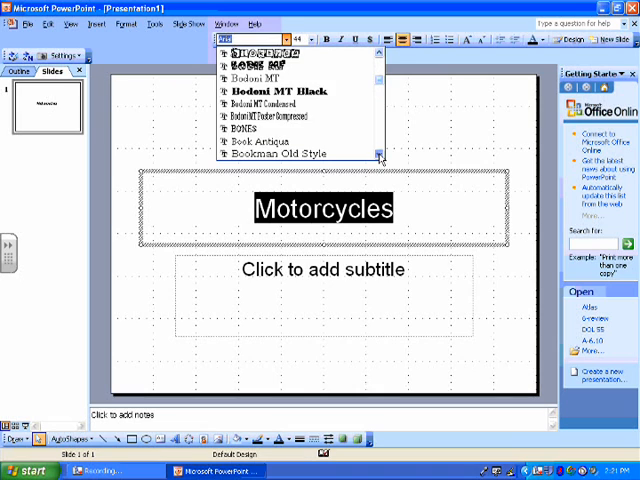
click(245, 130)
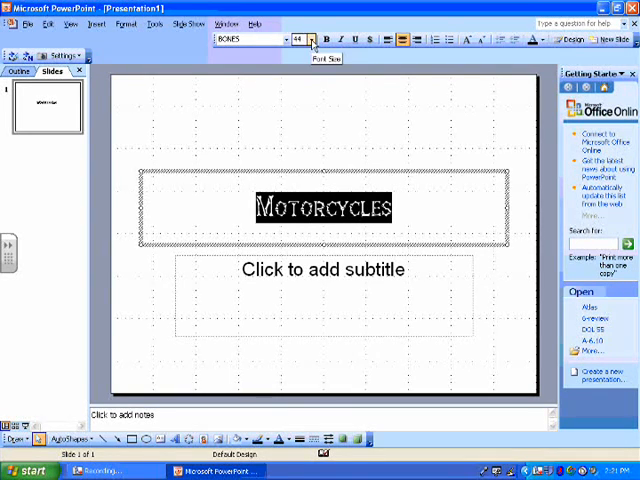
click(311, 39)
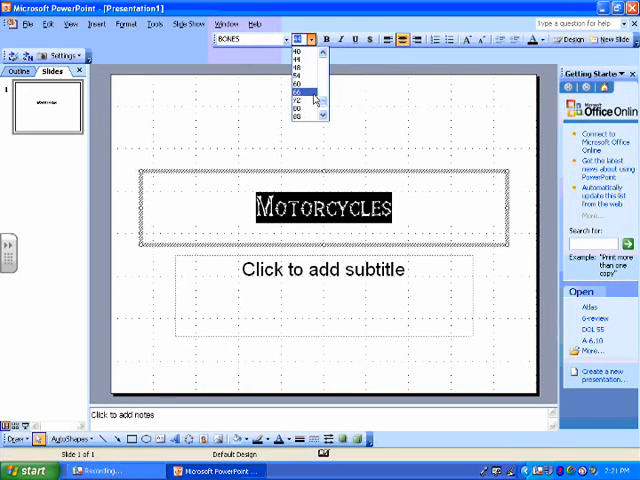
click(301, 94)
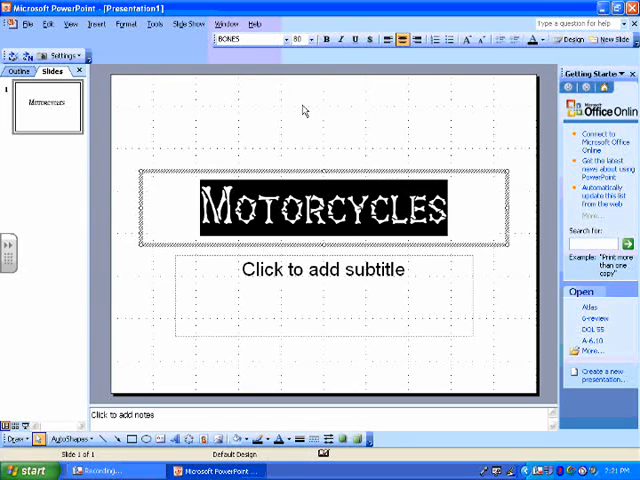
mouse_move(320, 278)
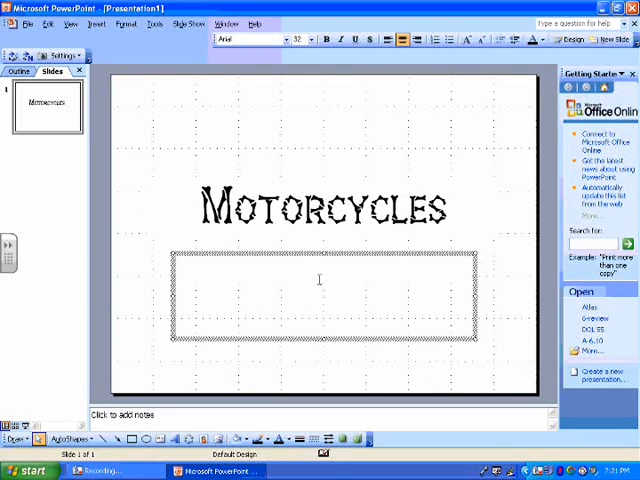
Step: Enter the subtitle 'By Mr. Lowe' and select it
text(By Mr.)
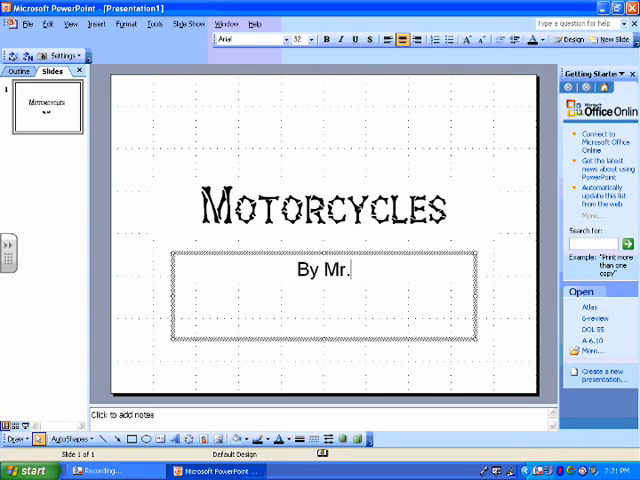
text(Lowe)
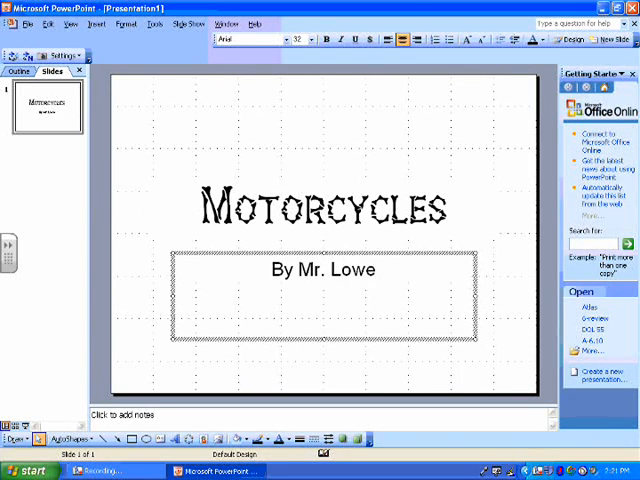
click(378, 270)
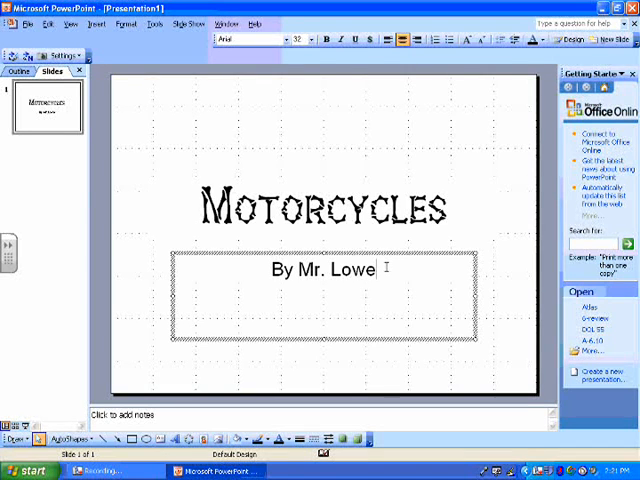
double_click(354, 270)
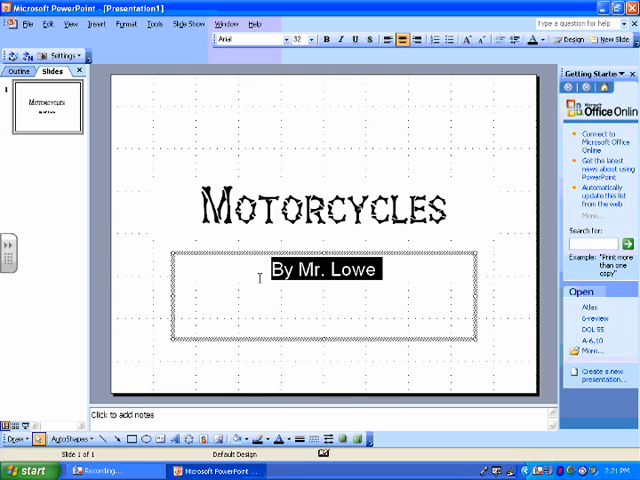
Step: Apply the BONES font to the subtitle and enlarge its font size
click(287, 40)
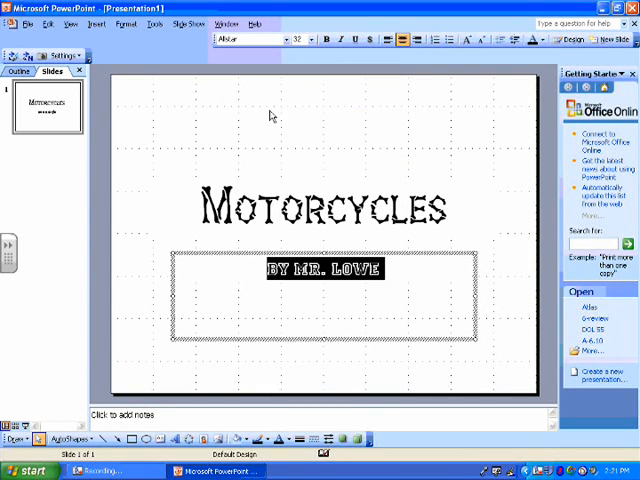
click(240, 347)
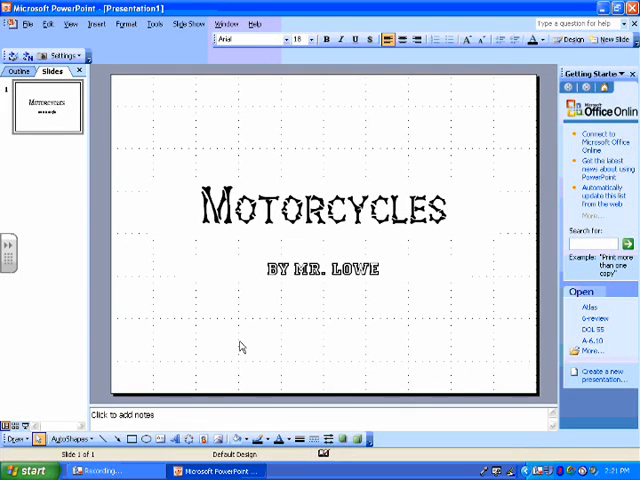
click(323, 268)
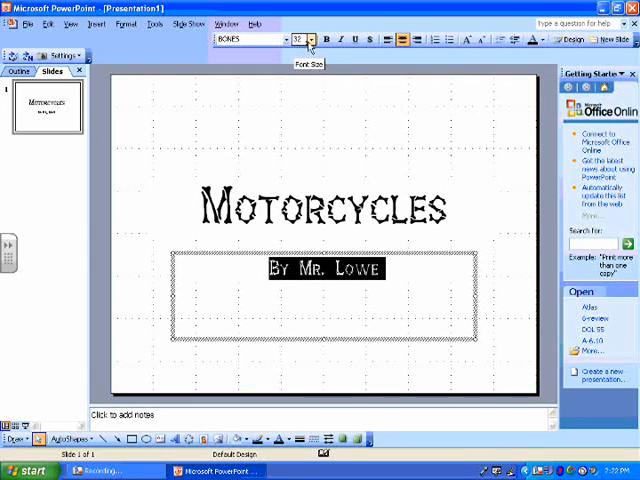
click(311, 40)
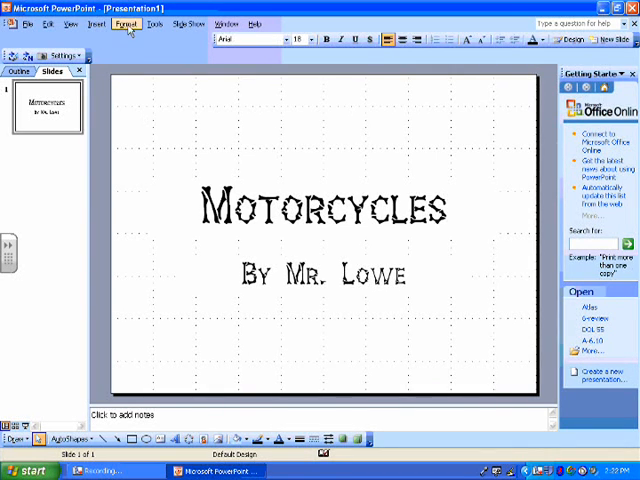
Step: Open the Format menu's Background dialog and preview a green fill
click(122, 25)
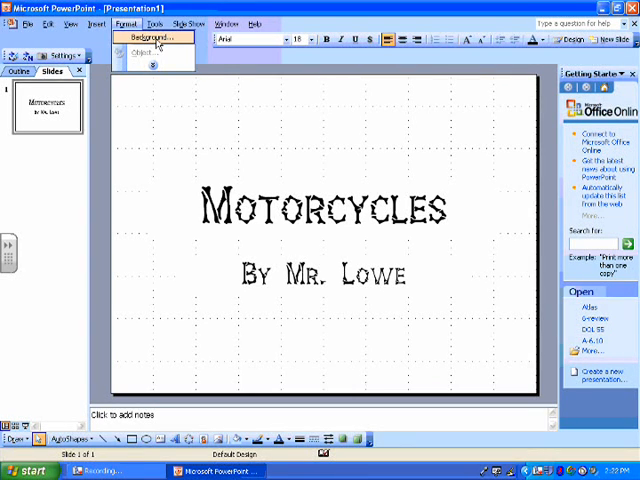
click(158, 25)
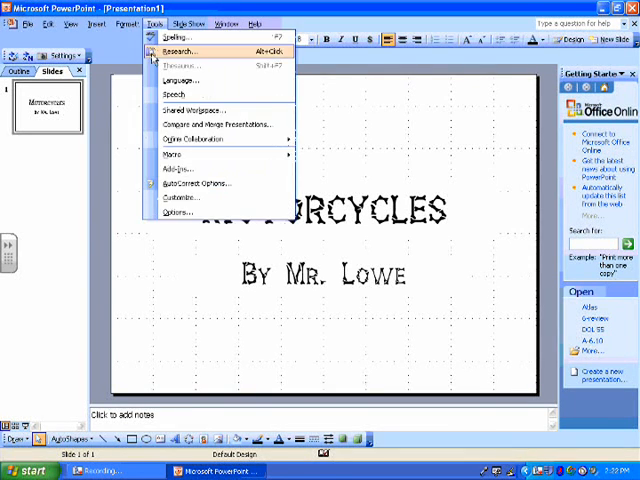
click(124, 24)
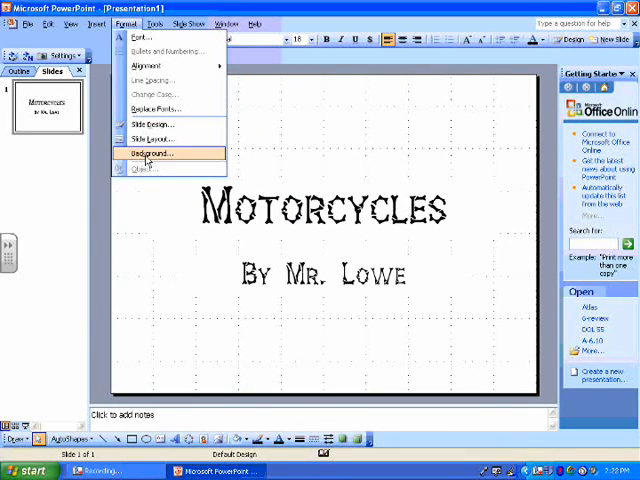
click(147, 154)
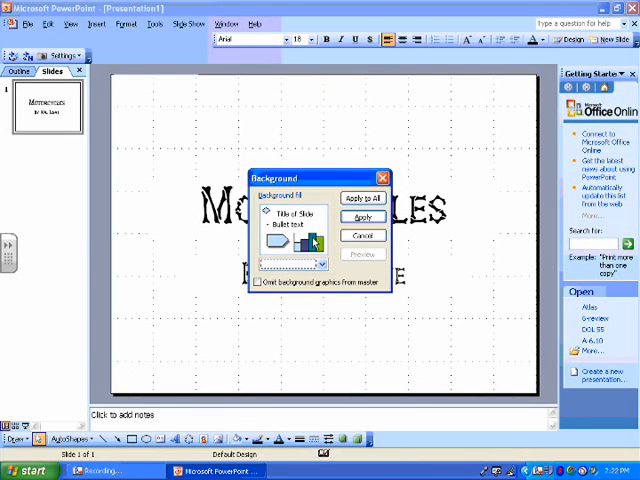
click(322, 263)
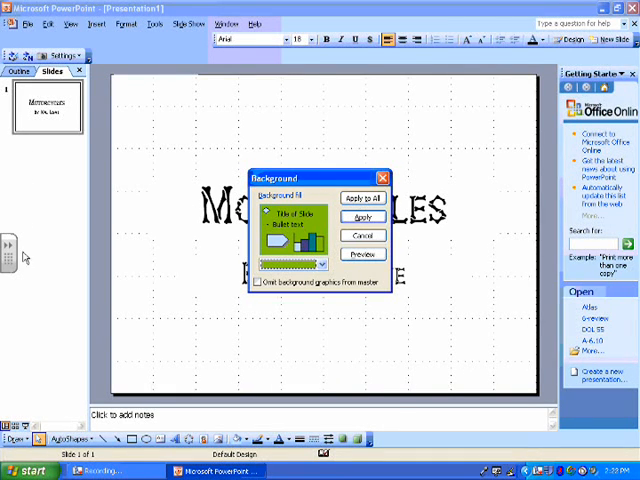
mouse_move(70, 207)
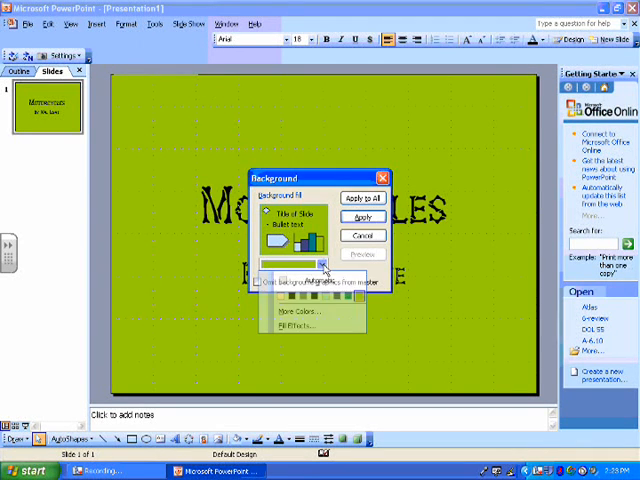
Step: In Fill Effects, choose a two-colour gradient with horizontal shading
click(294, 315)
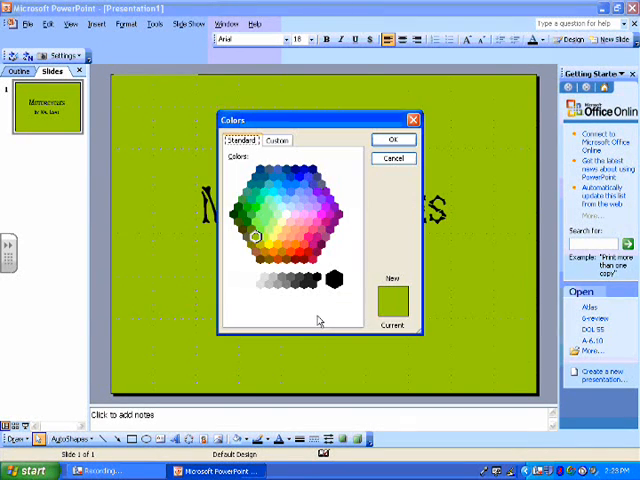
mouse_move(330, 178)
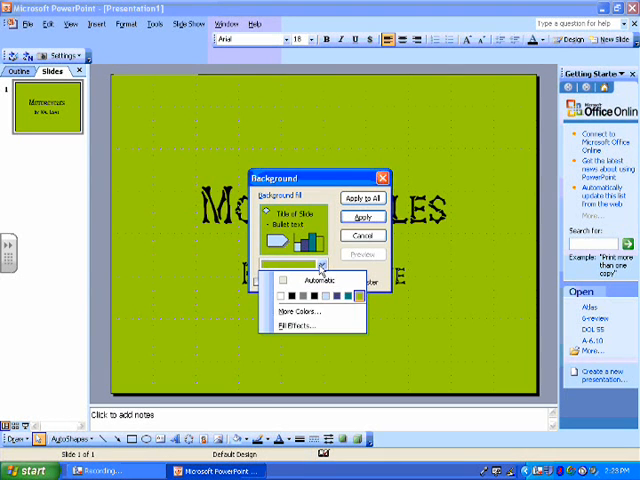
click(291, 326)
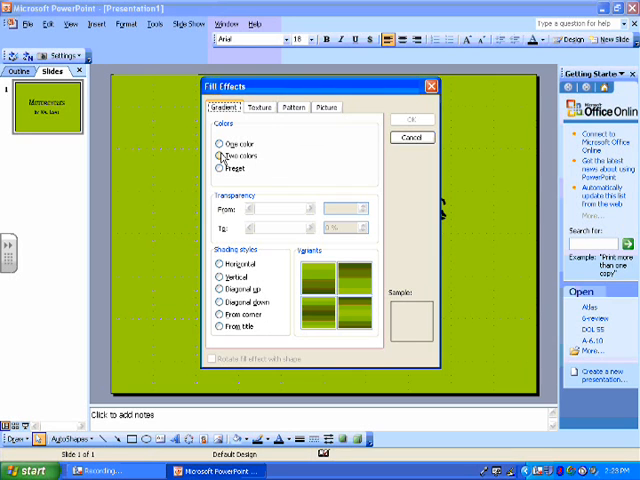
click(223, 157)
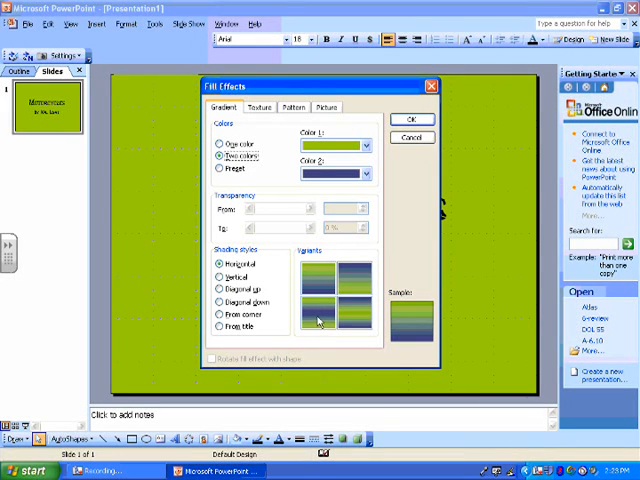
click(364, 145)
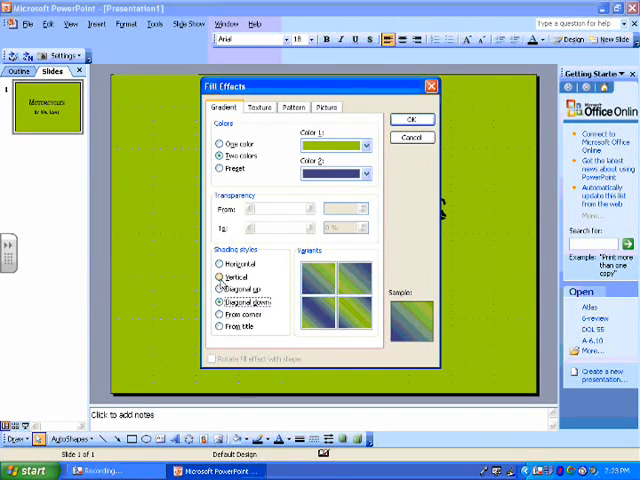
click(219, 327)
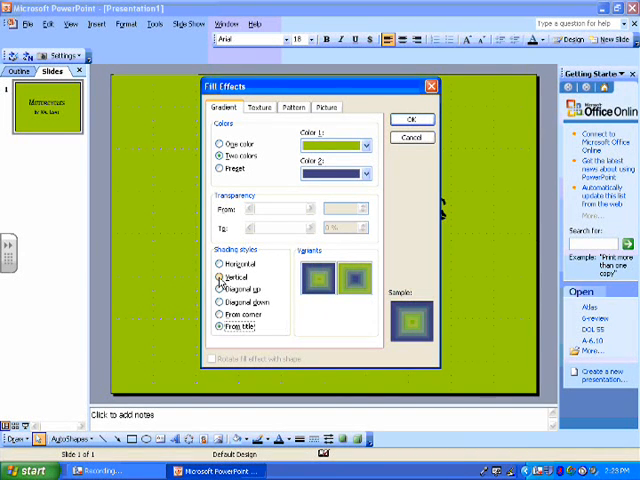
click(221, 264)
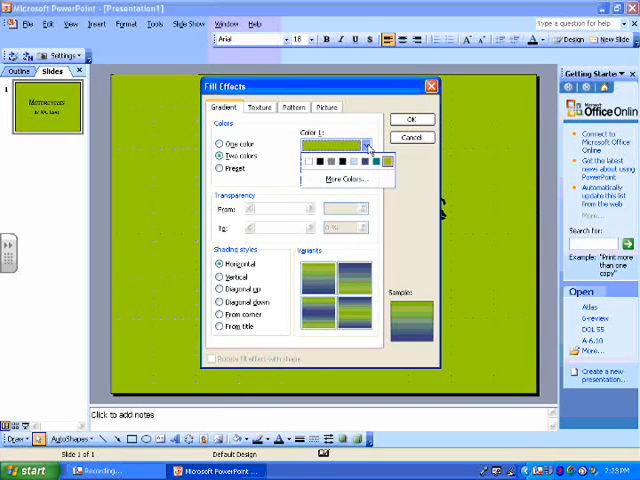
Step: Set the gradient colours to orange and black, then apply to the slide
click(344, 178)
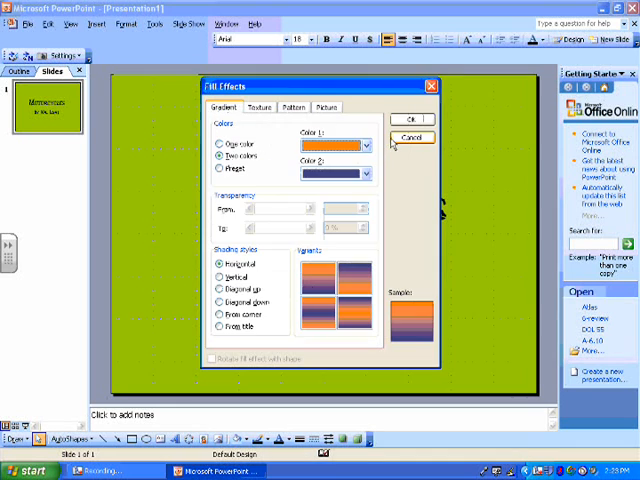
click(368, 173)
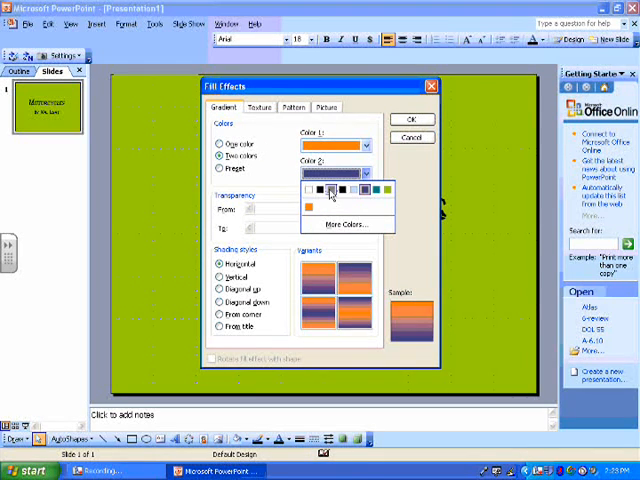
click(315, 185)
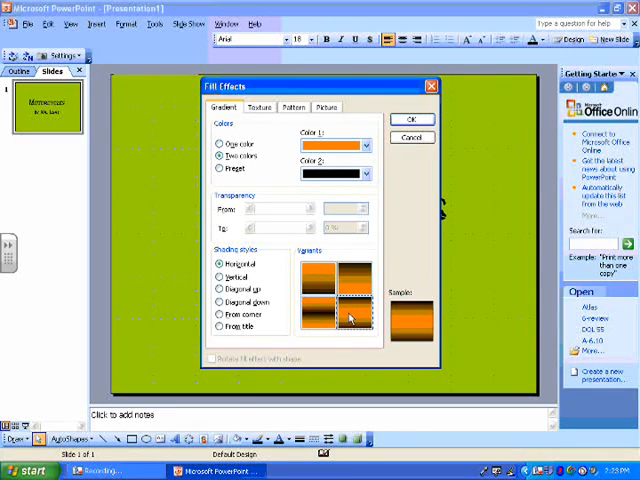
click(411, 120)
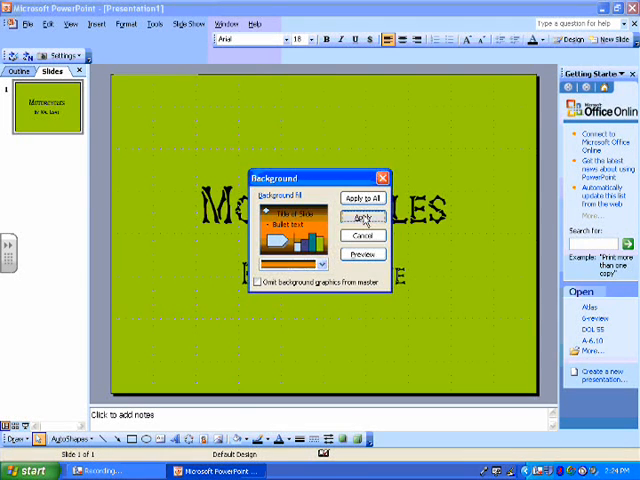
click(363, 199)
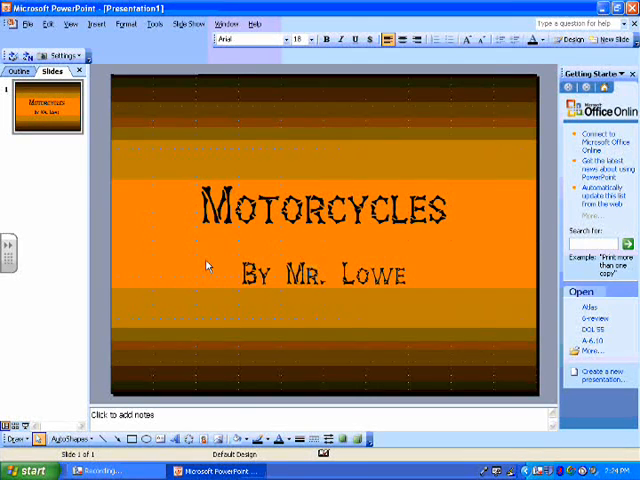
mouse_move(175, 253)
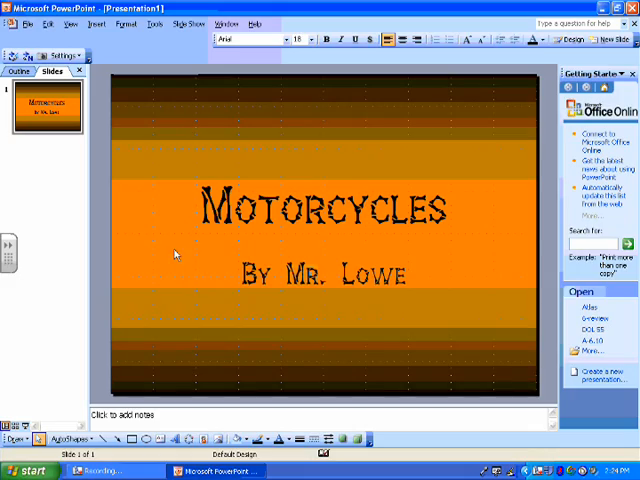